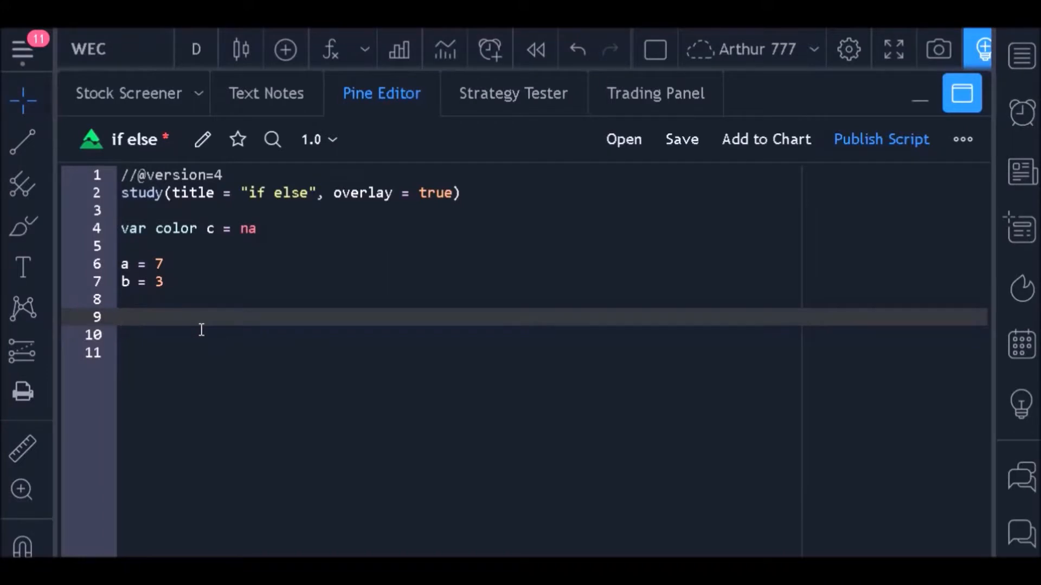
- Write the if (a > b) header on line 9, replacing the placeholder word with the real condition
click(121, 317)
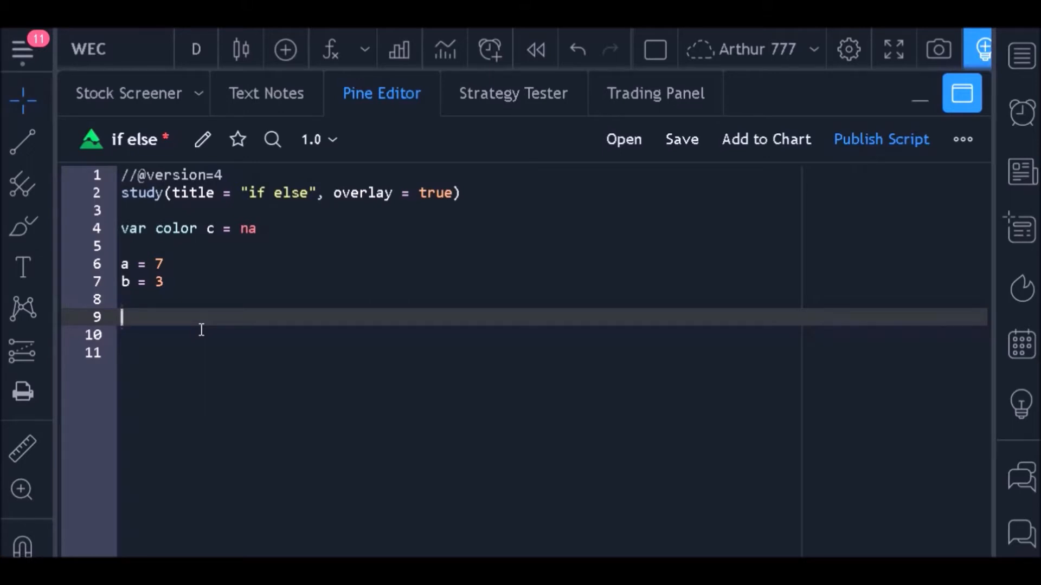
text(if ()
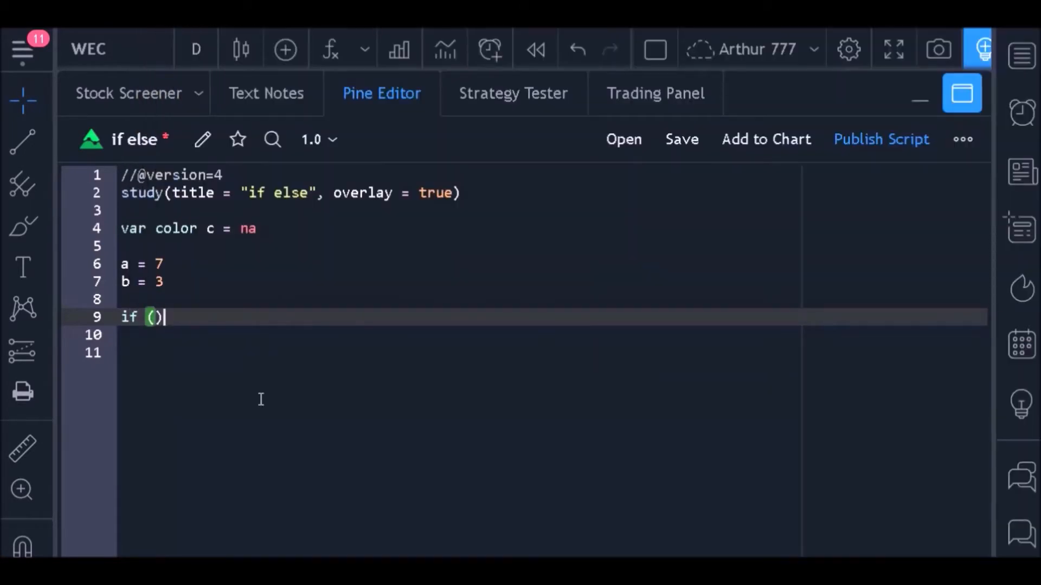
text(test)
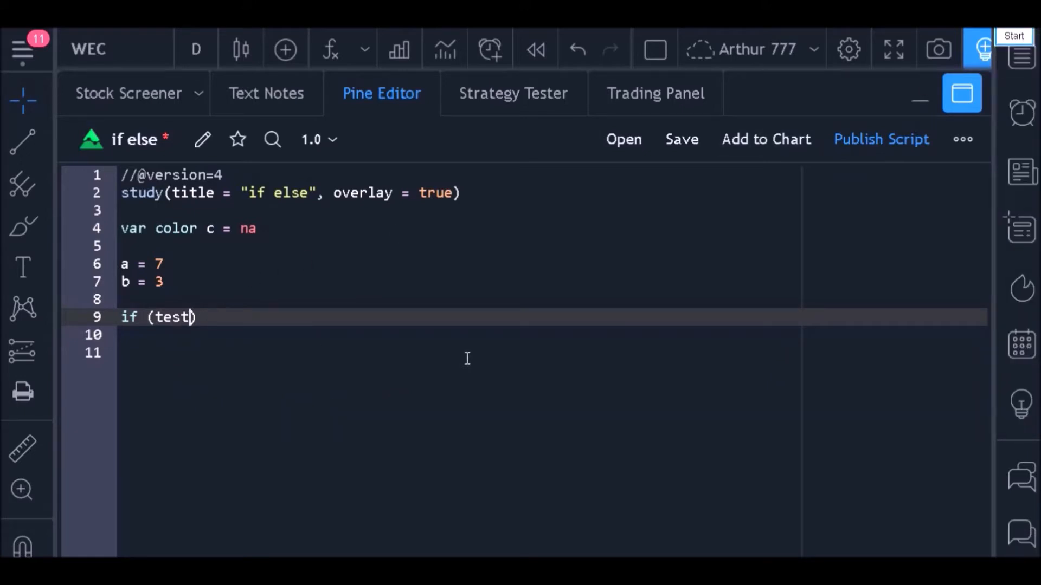
key(Backspace)
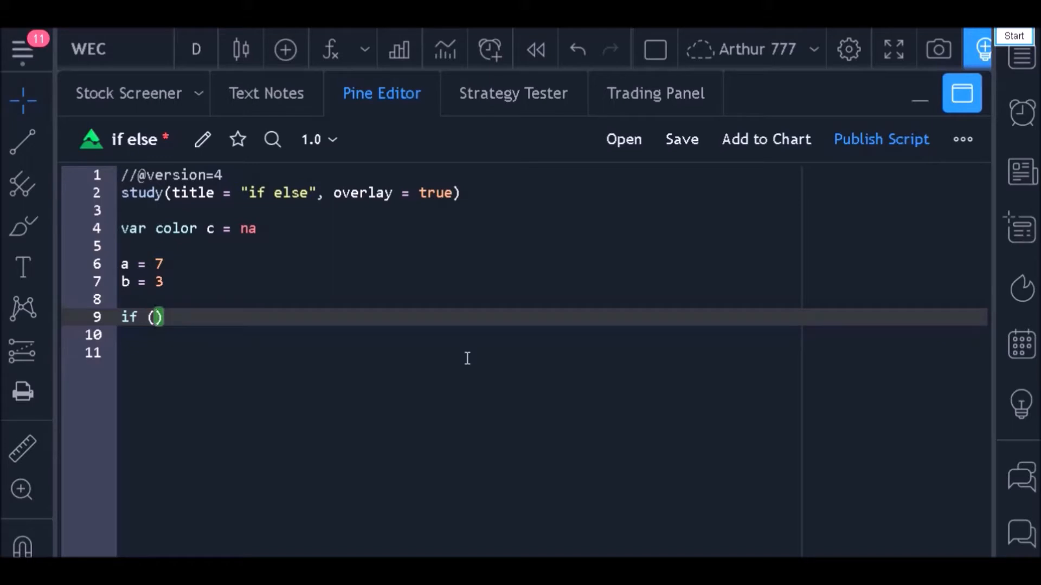
text(a)
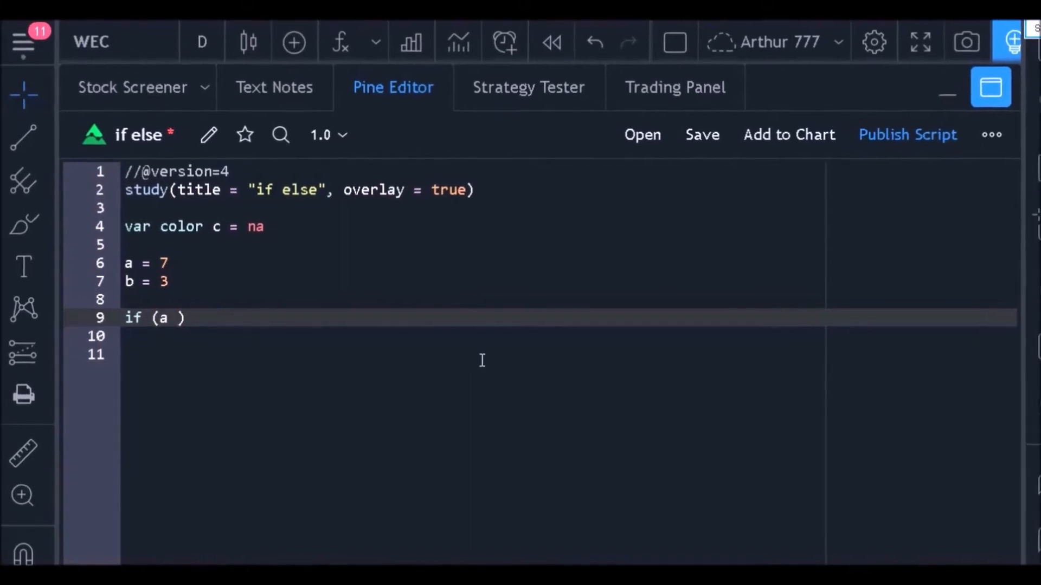
text(> b)
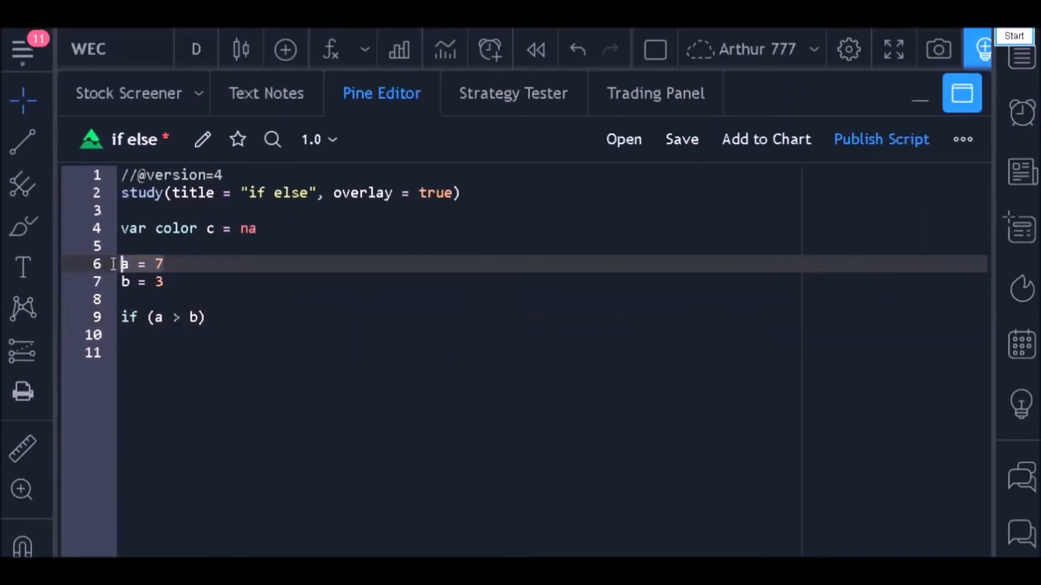
- Create an empty indented line 10 beneath the if (a > b) header for its body
click(124, 281)
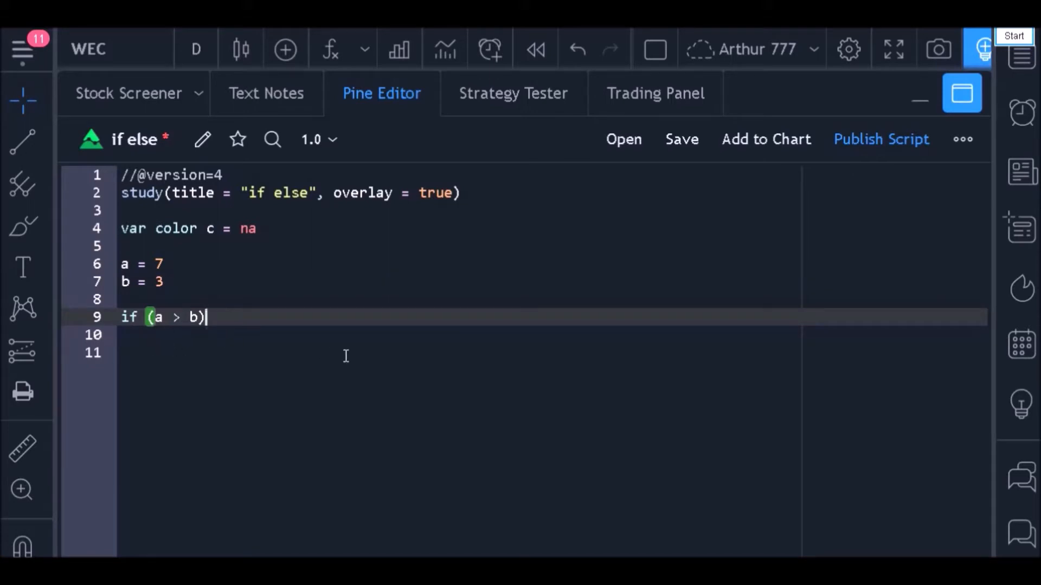
text(code)
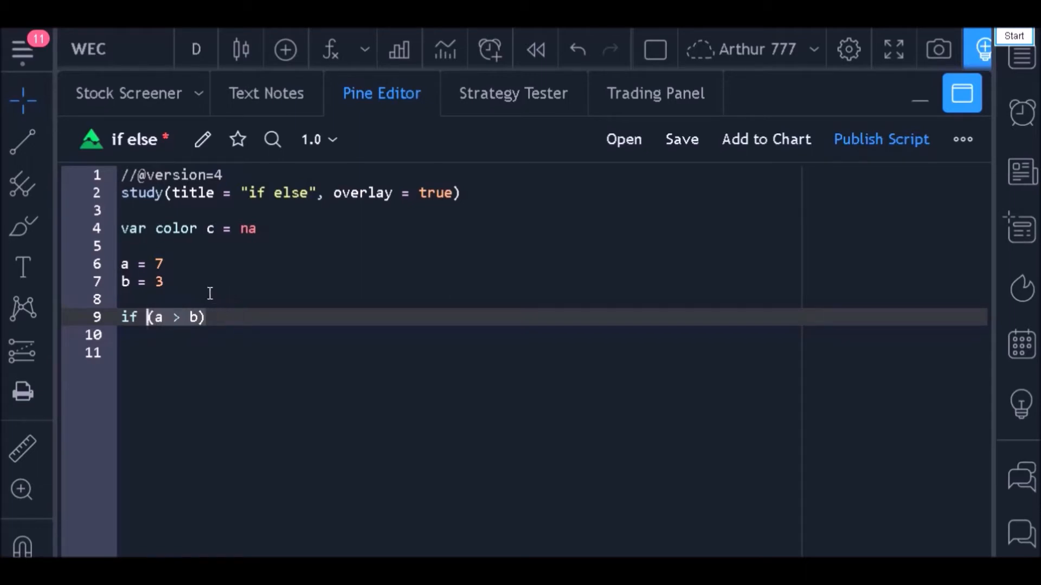
click(211, 317)
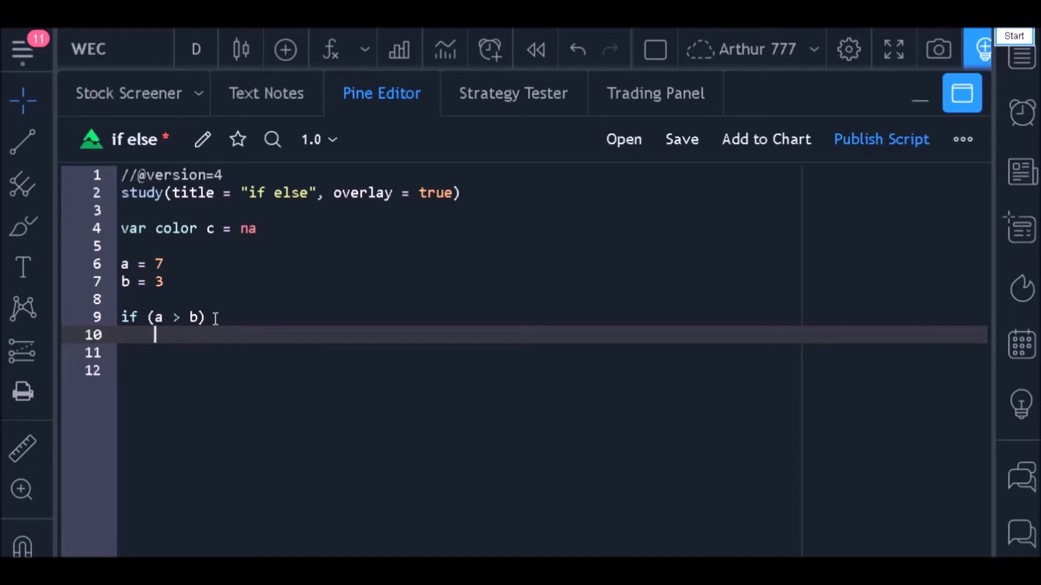
mouse_move(335, 398)
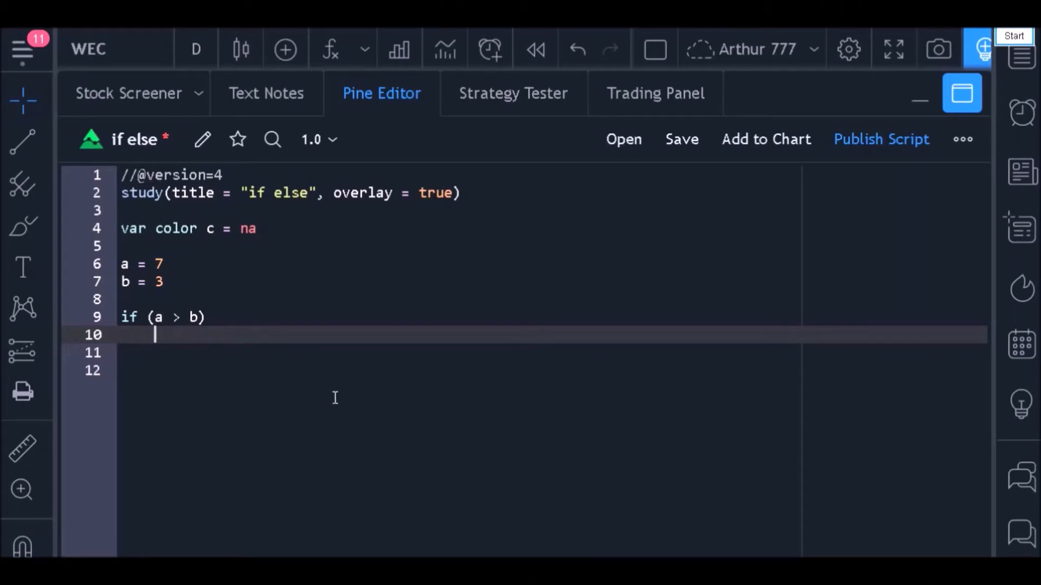
- Assign c := color.blue inside the if branch and move down to line 12
text(c :=)
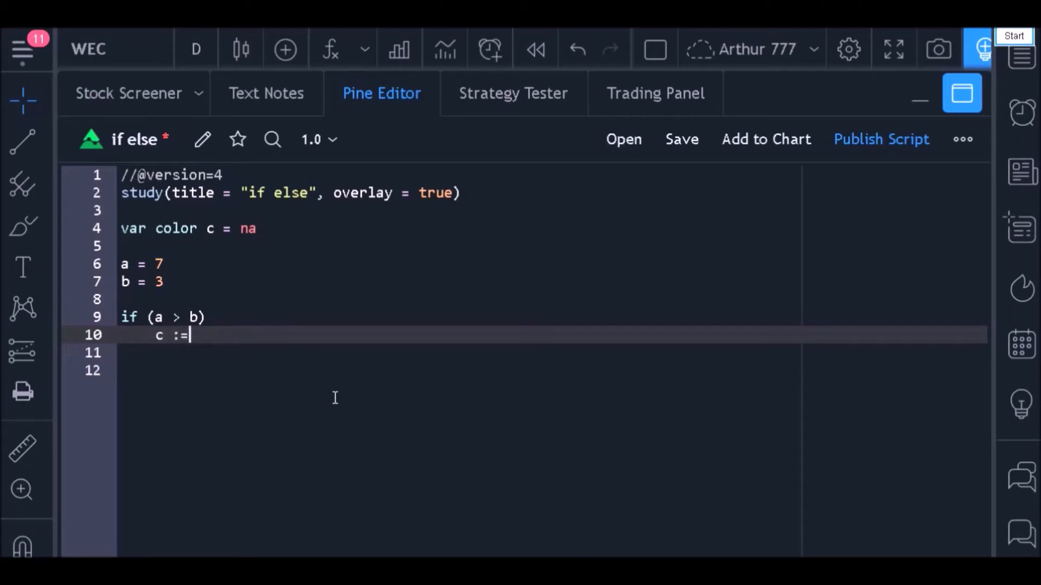
text(color.blu)
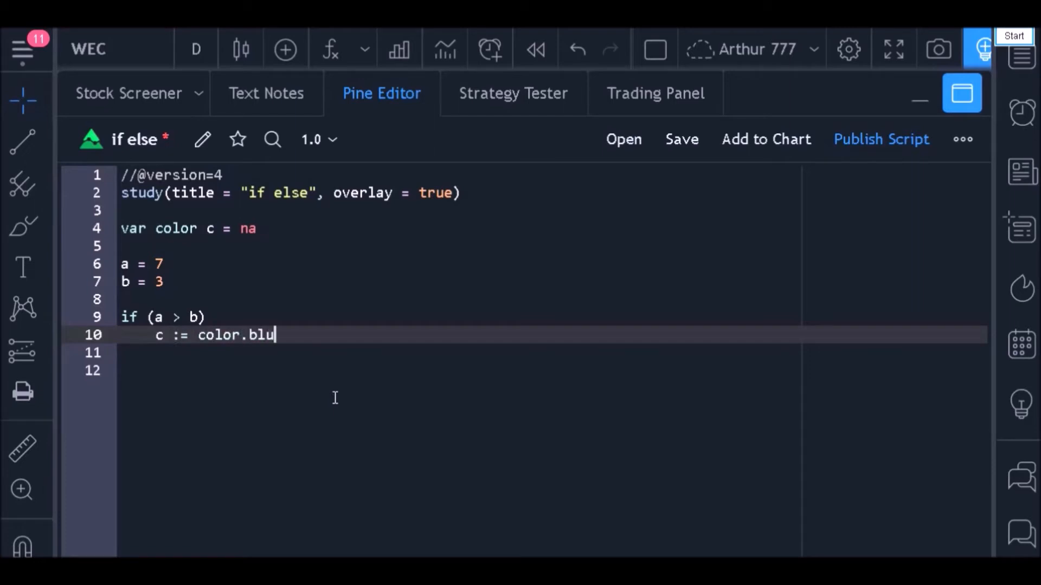
text(e)
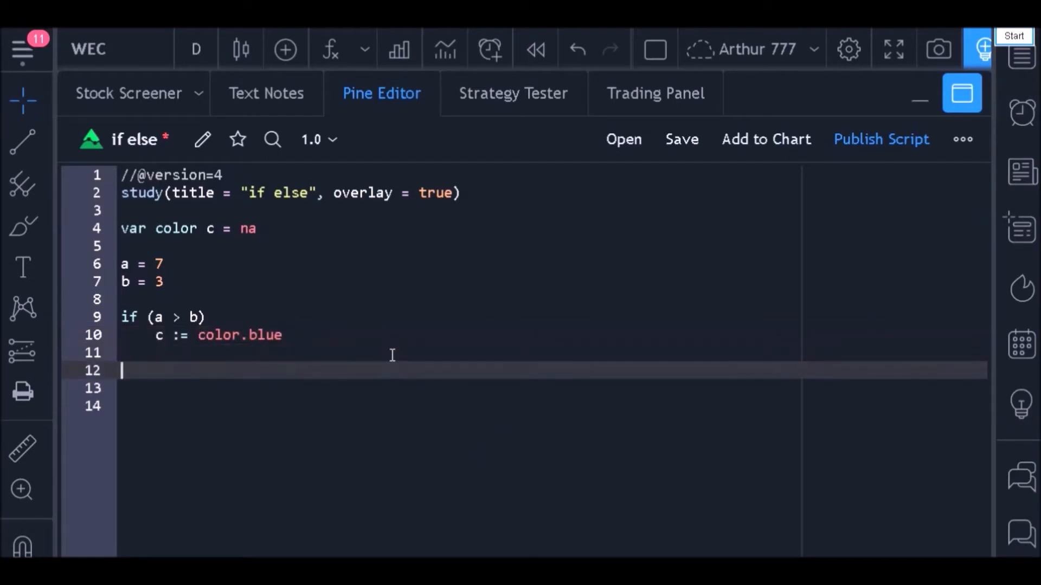
- Call barcolor(c) on line 12 so bars take the colour stored in c
text(barcolo)
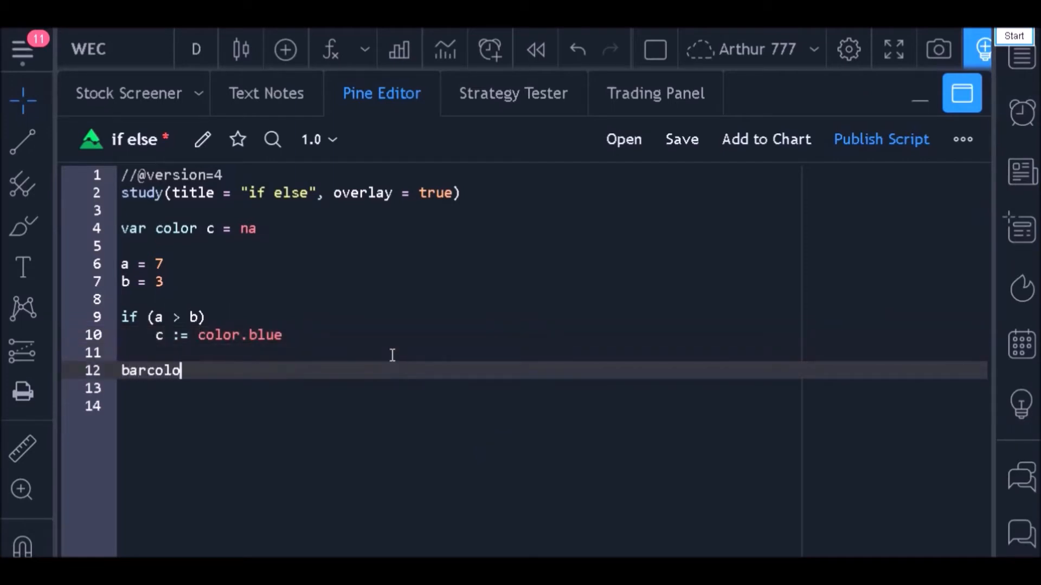
text(r)
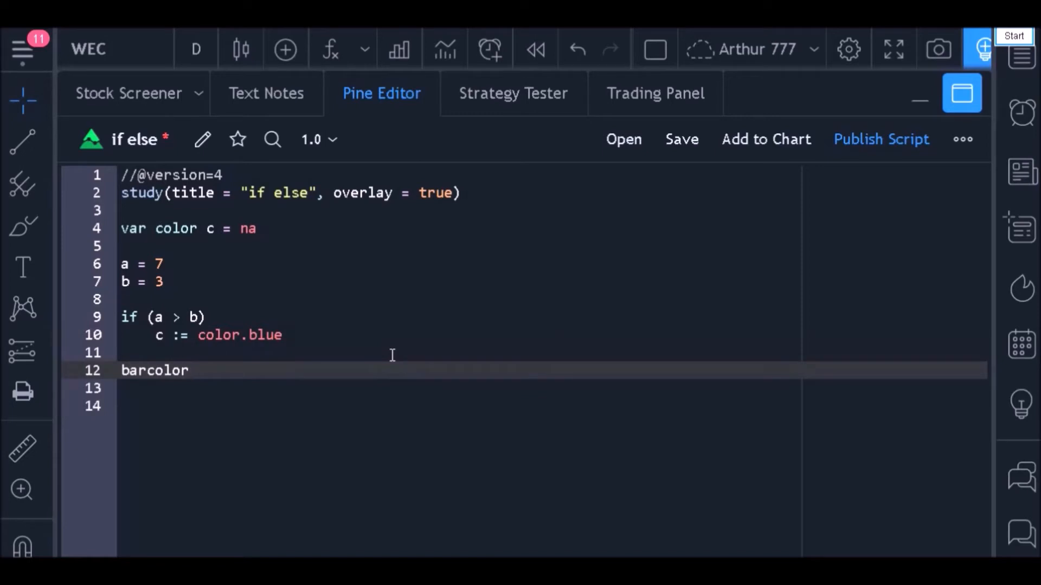
text((c))
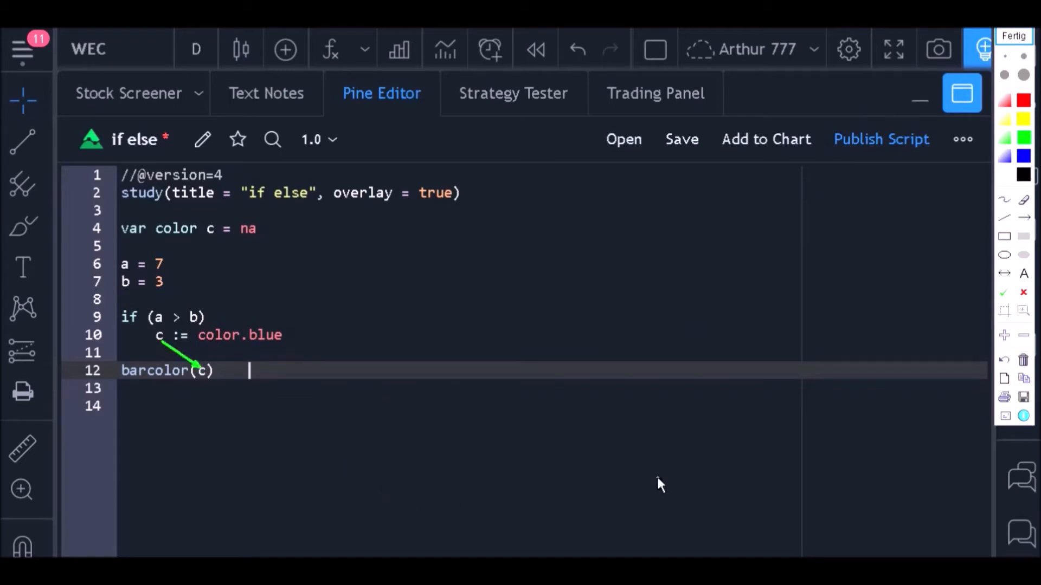
mouse_move(1009, 181)
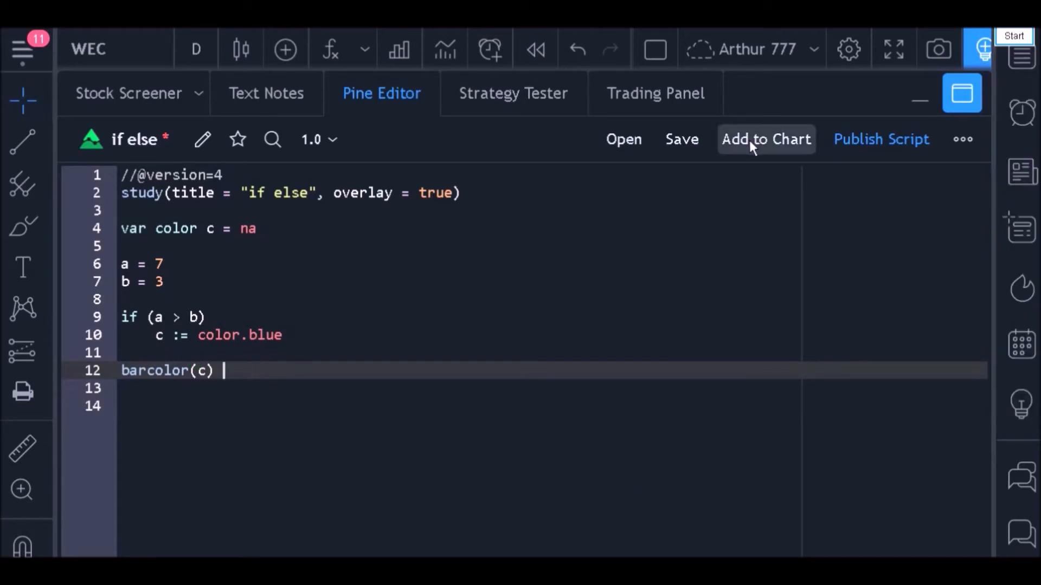
- Add the script to the WEC chart and change the condition to a < b
click(765, 139)
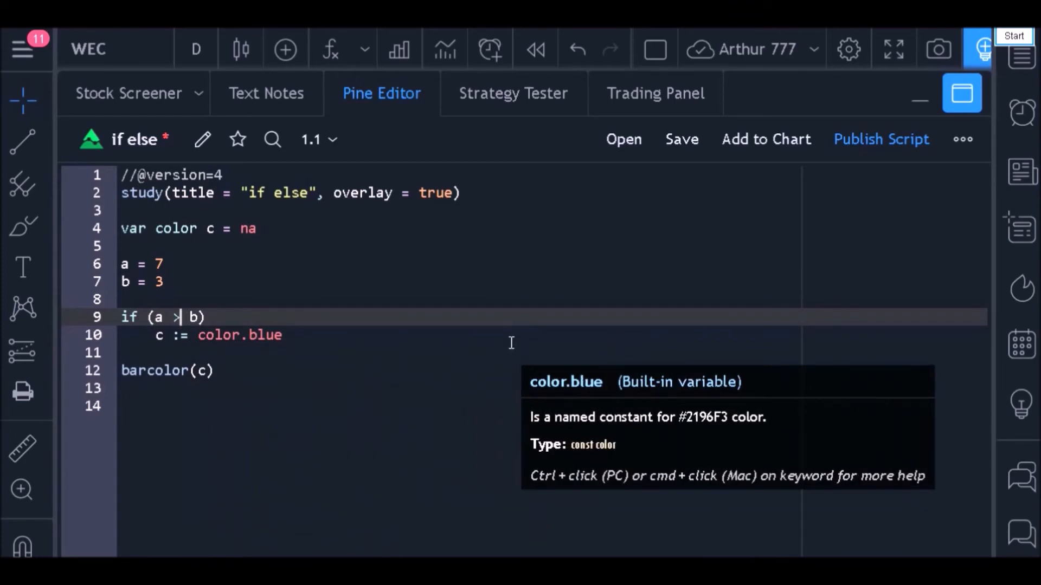
text(<)
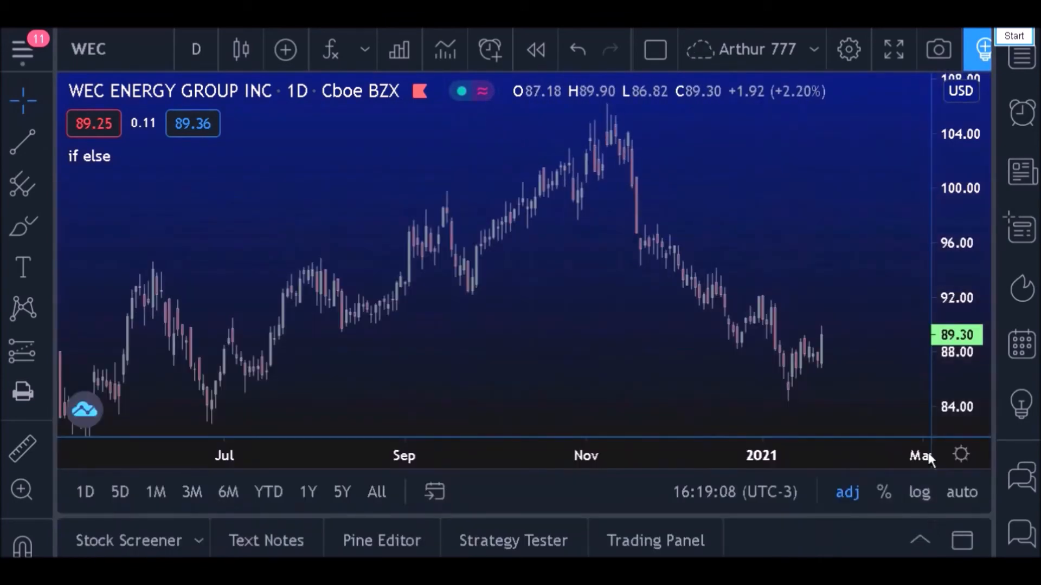
- Add an else branch after the if block that assigns c := color.yellow
click(381, 540)
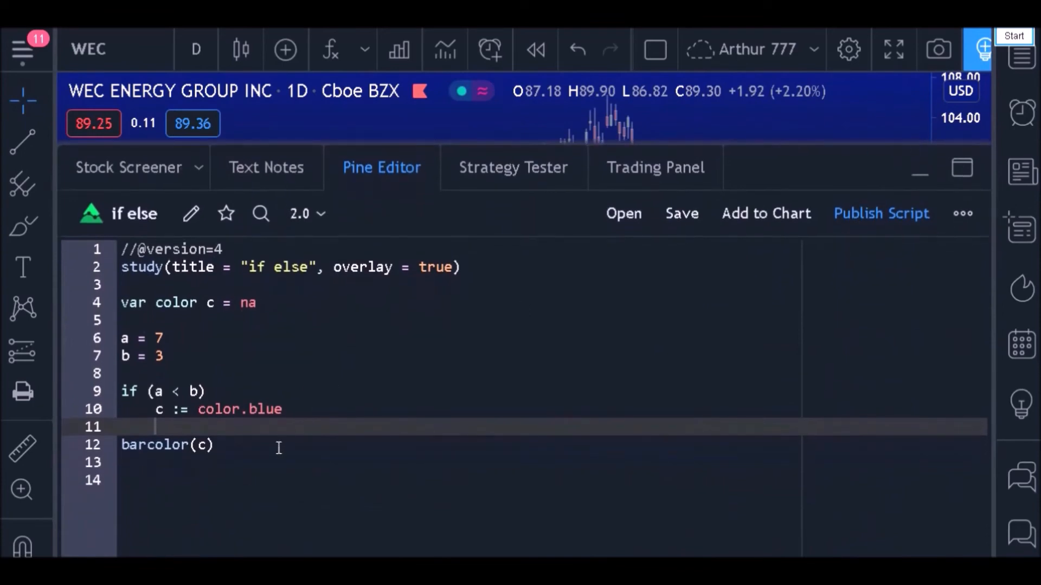
key(Enter)
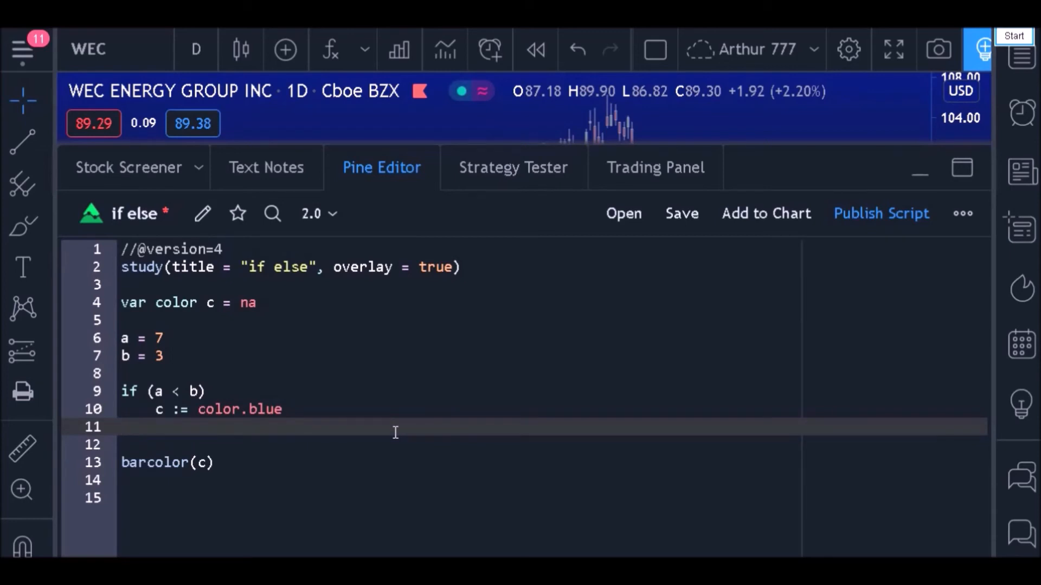
text(else)
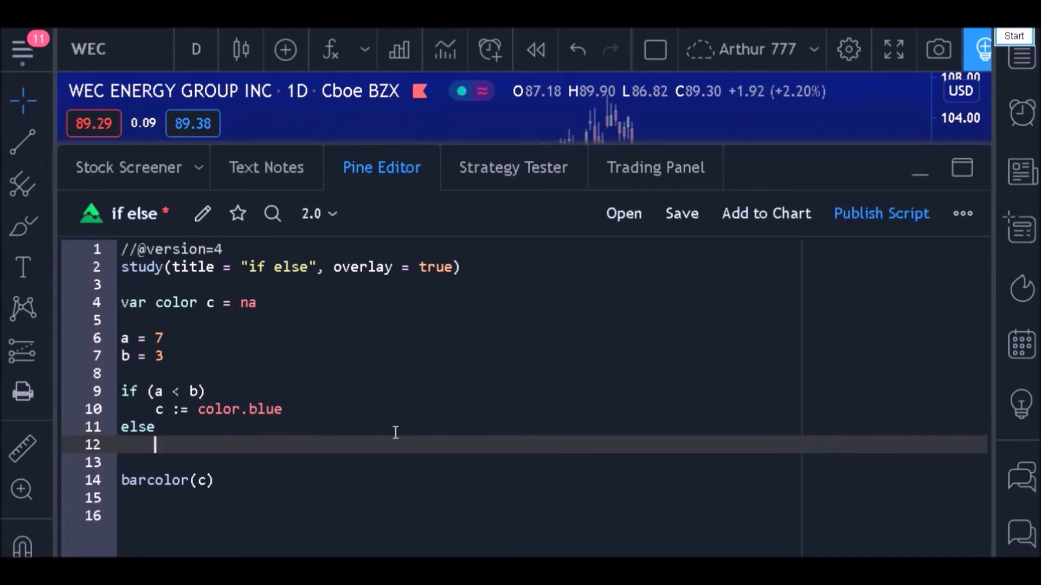
text(c := color.ye)
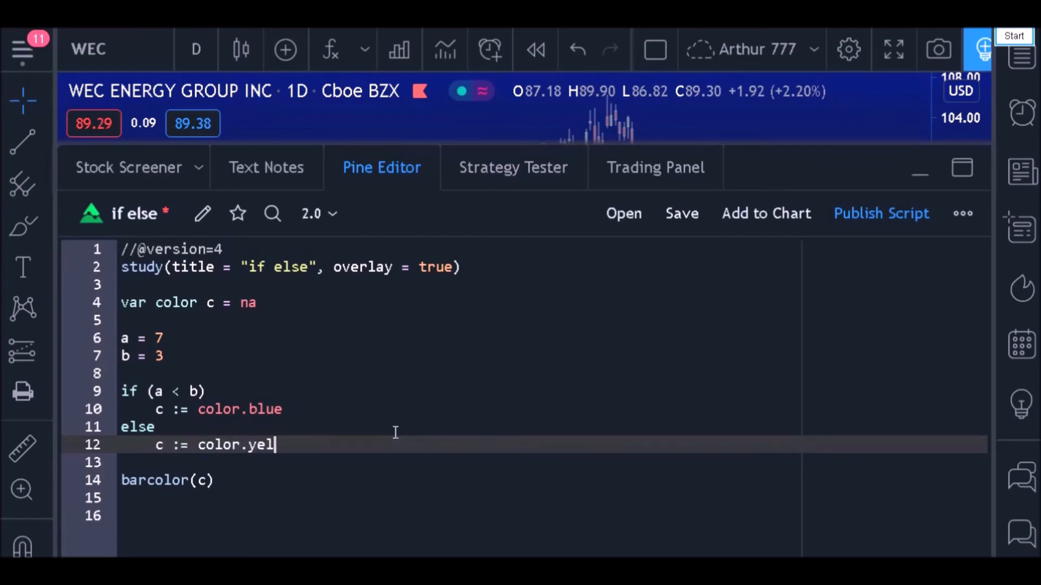
text(low)
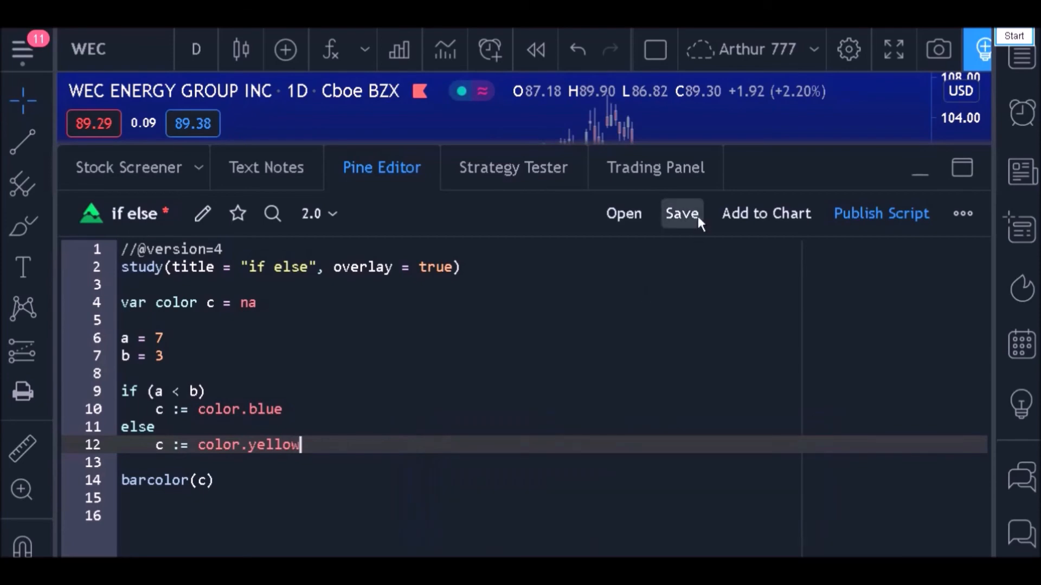
- Save the script so every WEC bar is painted yellow
click(680, 213)
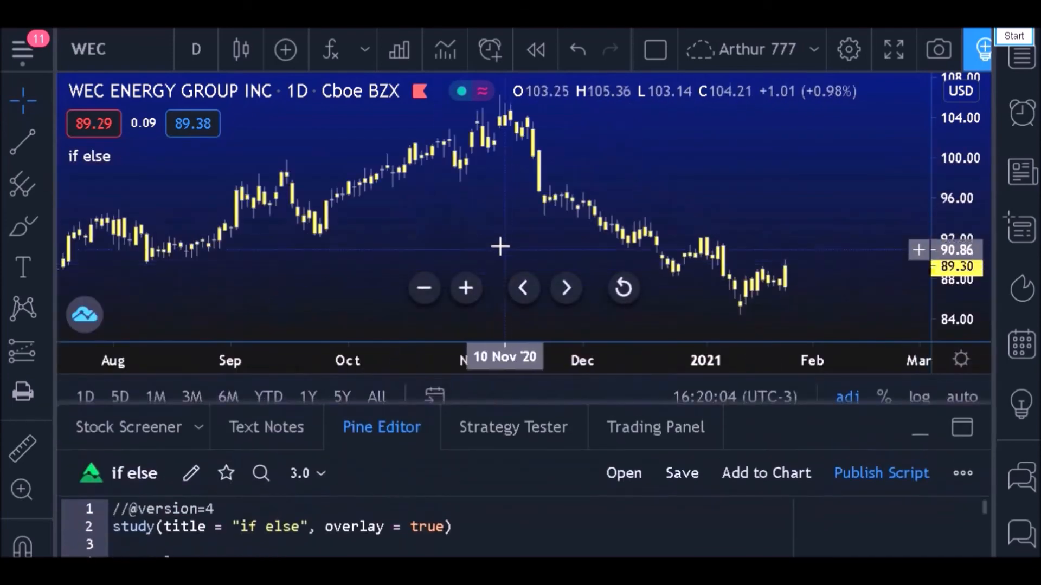
mouse_move(558, 221)
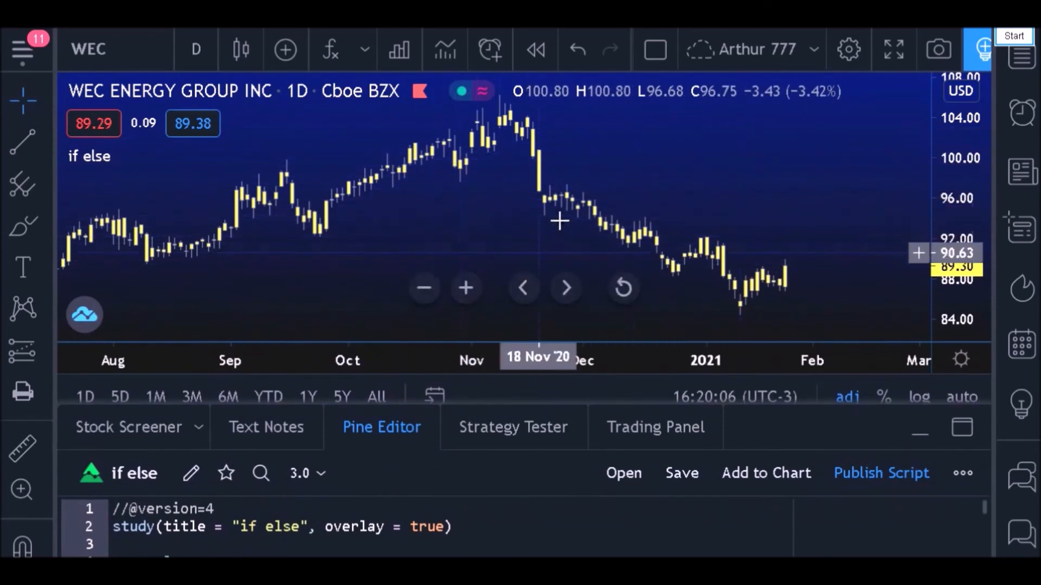